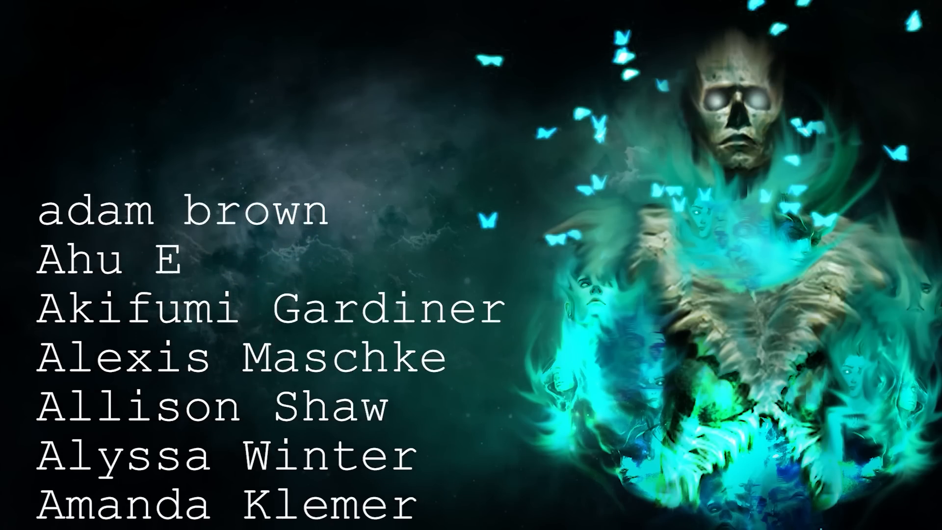
{"action": "scroll", "scroll_direction": "down", "scroll_amount": 3}
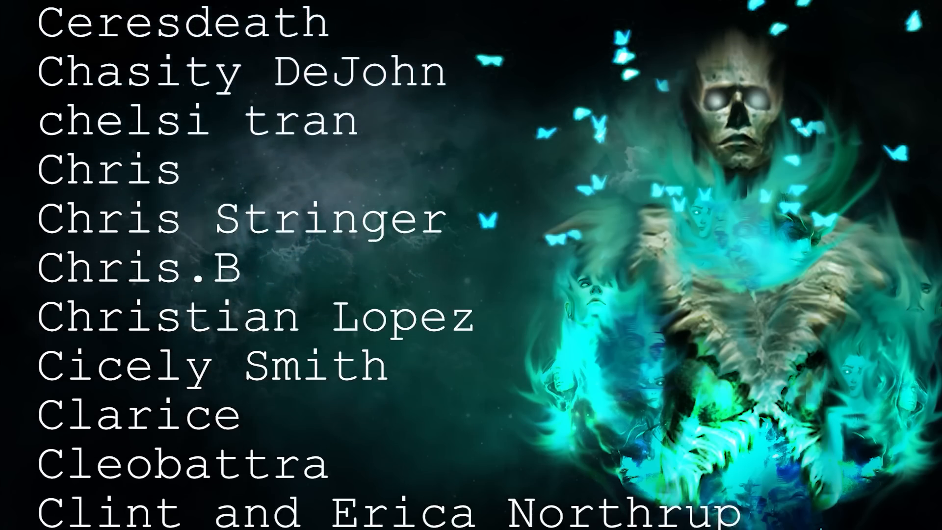
{"action": "scroll", "scroll_direction": "down", "scroll_amount": 3}
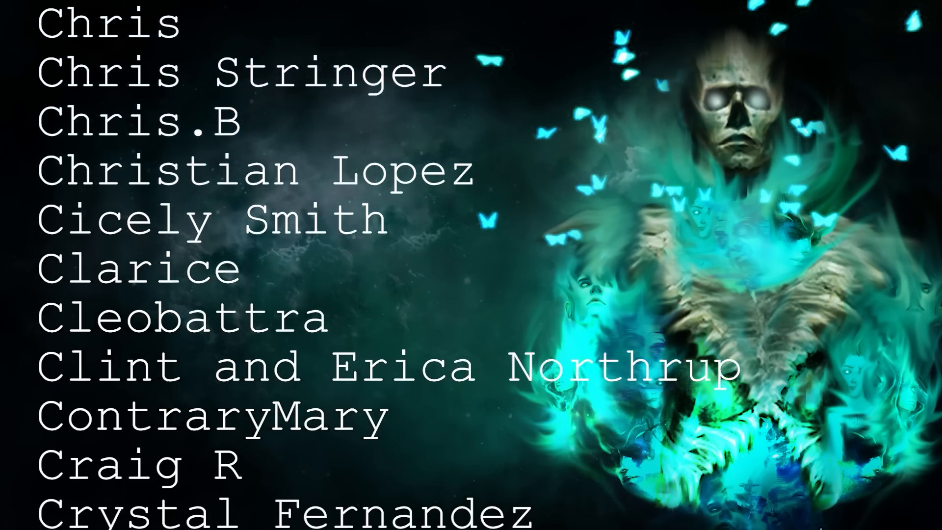
{"action": "scroll", "scroll_direction": "down", "scroll_amount": 3}
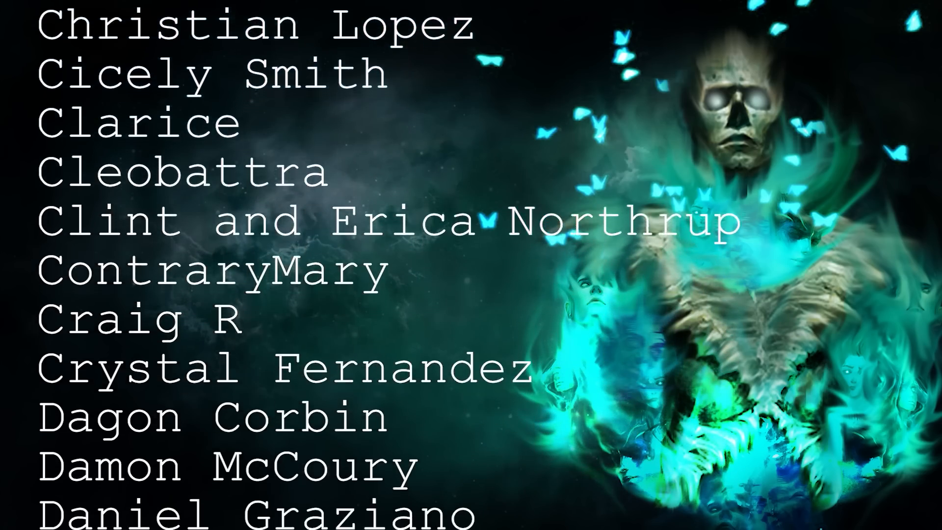
{"action": "scroll", "scroll_direction": "down", "scroll_amount": 3}
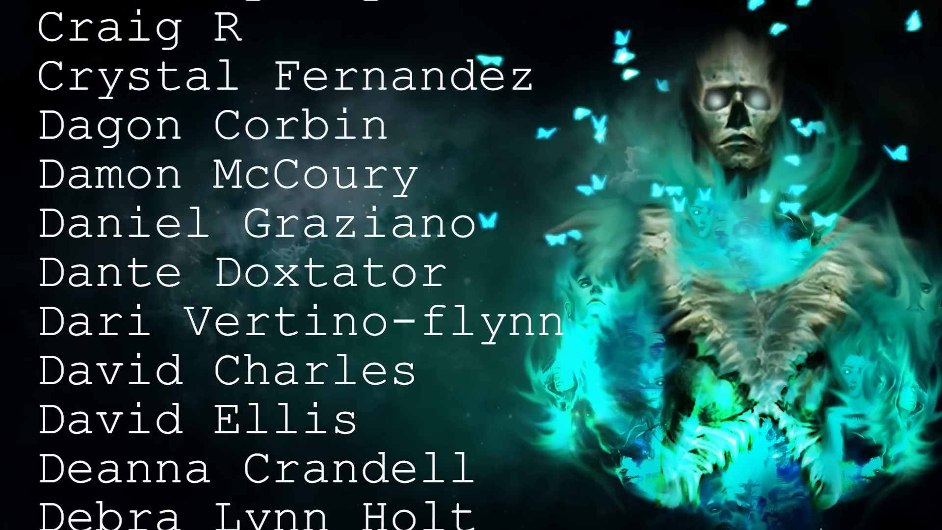
{"action": "scroll", "scroll_direction": "down", "scroll_amount": 3}
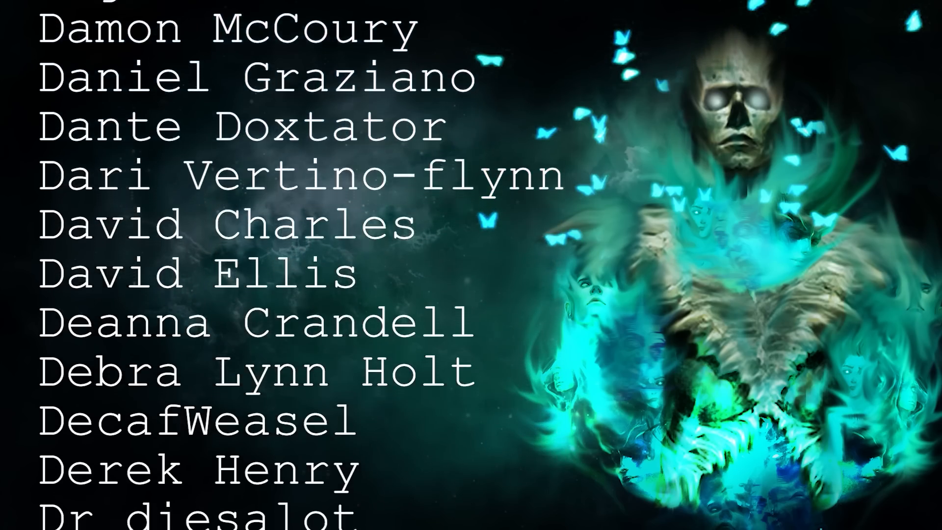
{"action": "scroll", "scroll_direction": "down", "scroll_amount": 3}
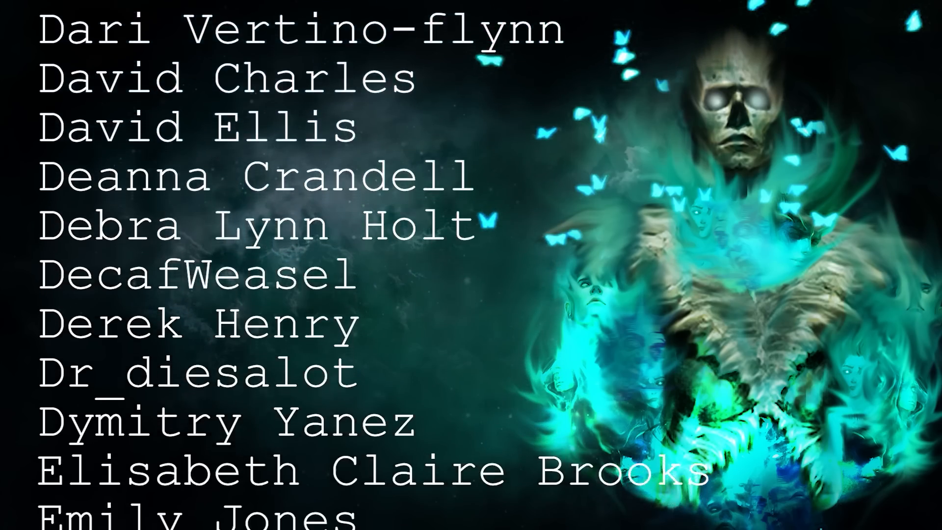
{"action": "scroll", "scroll_direction": "down", "scroll_amount": 3}
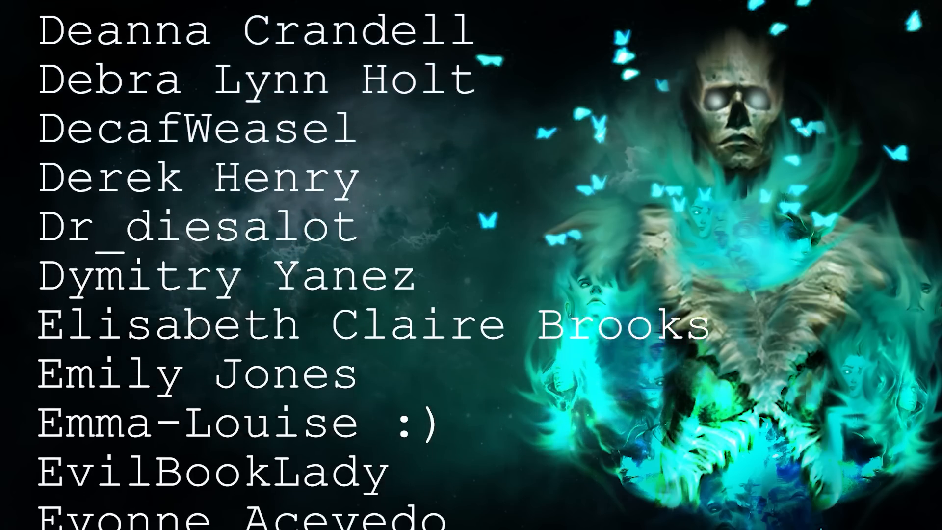
{"action": "scroll", "scroll_direction": "down", "scroll_amount": 3}
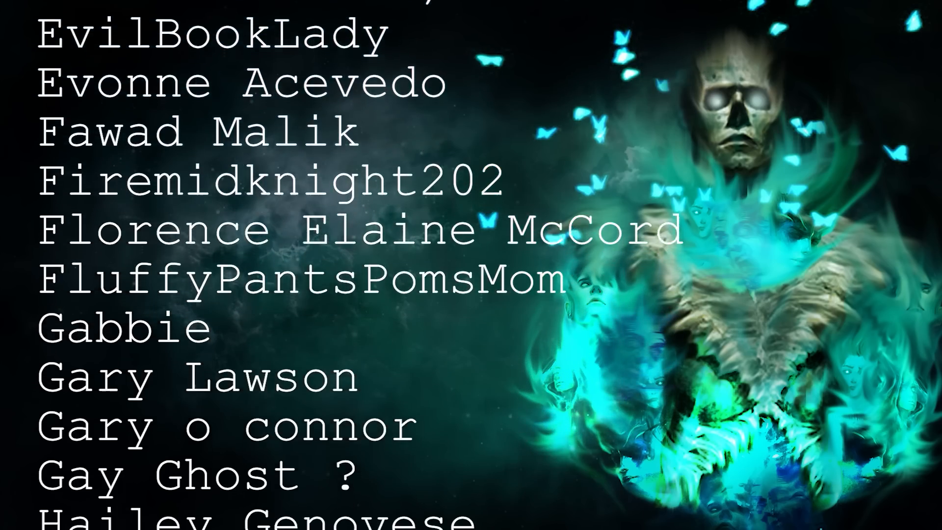
{"action": "scroll", "scroll_direction": "down", "scroll_amount": 3}
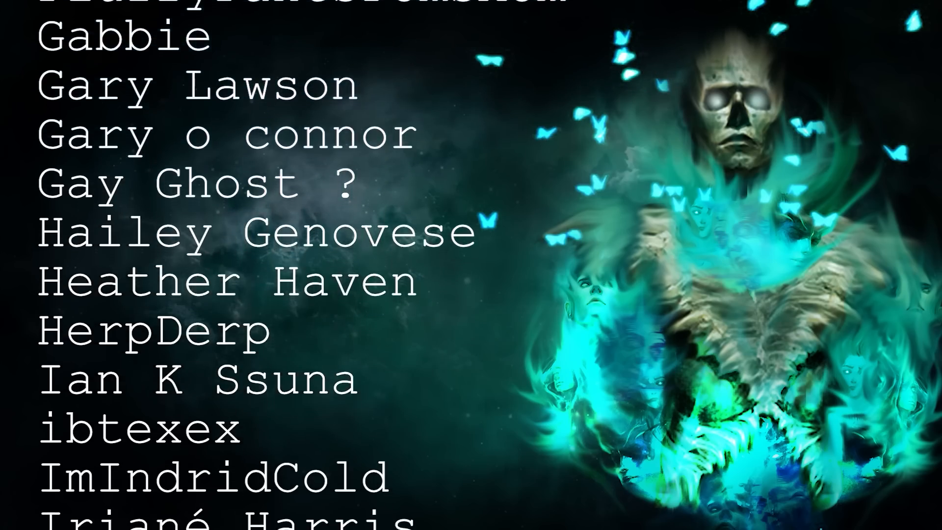
{"action": "scroll", "scroll_direction": "down", "scroll_amount": 3}
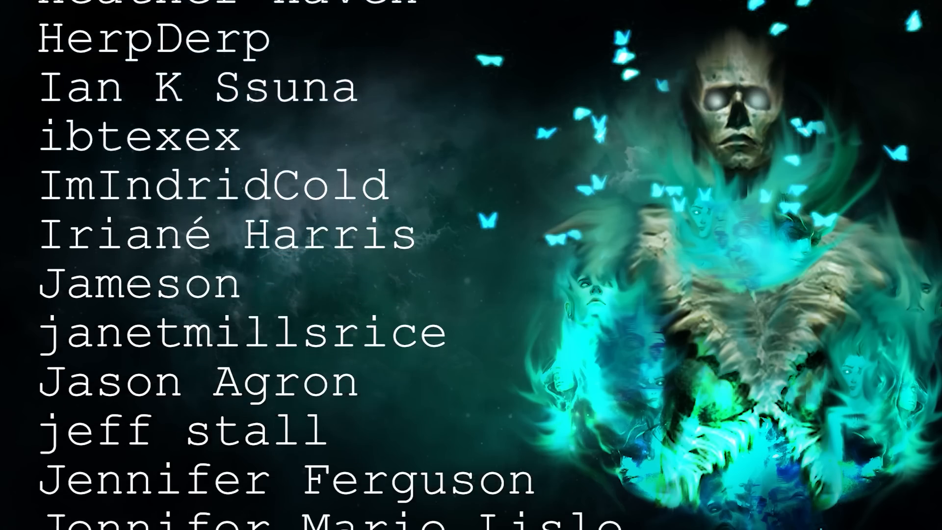
{"action": "scroll", "scroll_direction": "down", "scroll_amount": 3}
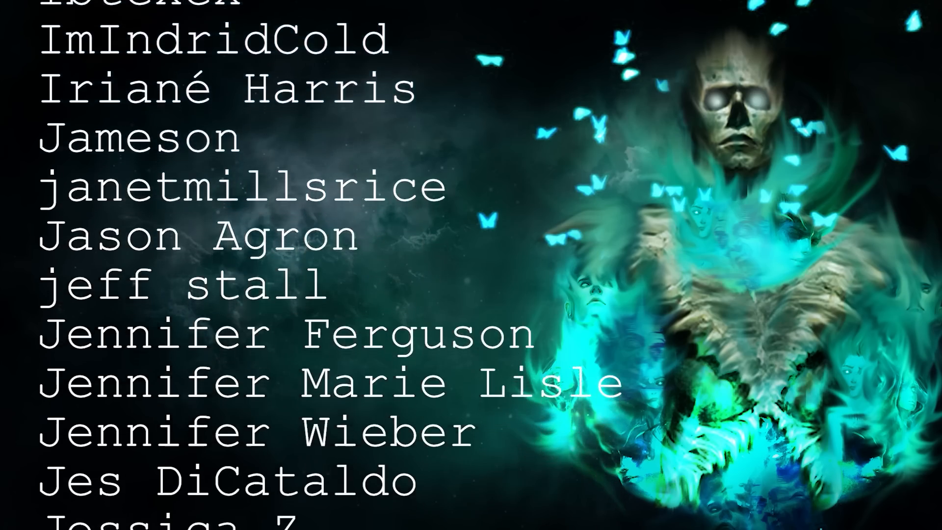
{"action": "scroll", "scroll_direction": "down", "scroll_amount": 3}
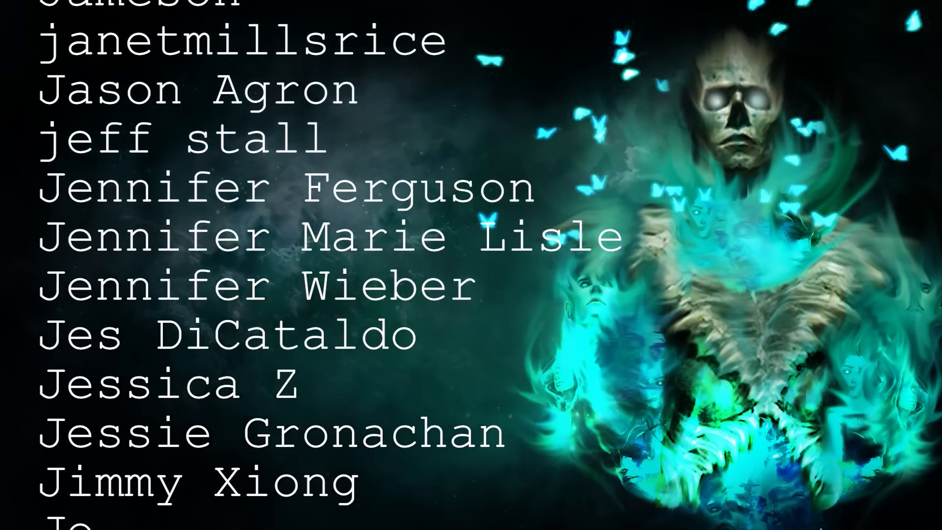
{"action": "scroll", "scroll_direction": "down", "scroll_amount": 3}
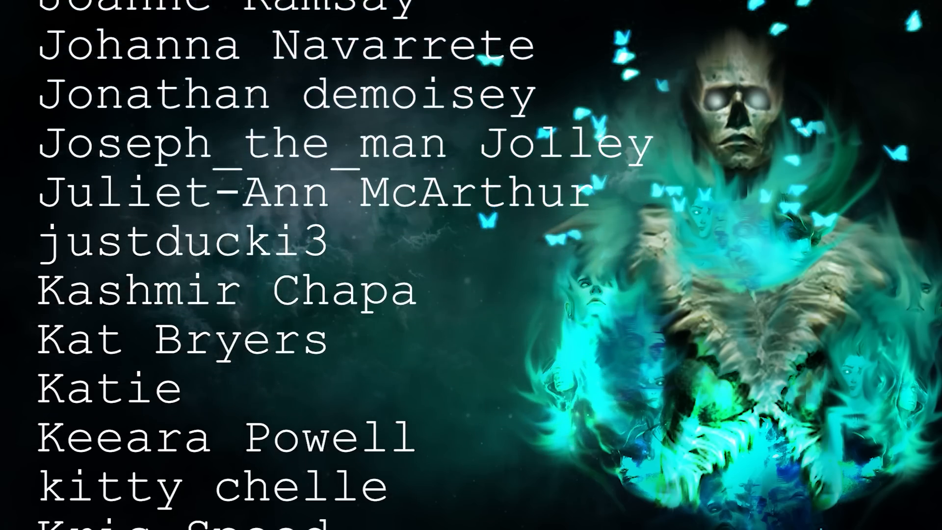
{"action": "scroll", "scroll_direction": "down", "scroll_amount": 3}
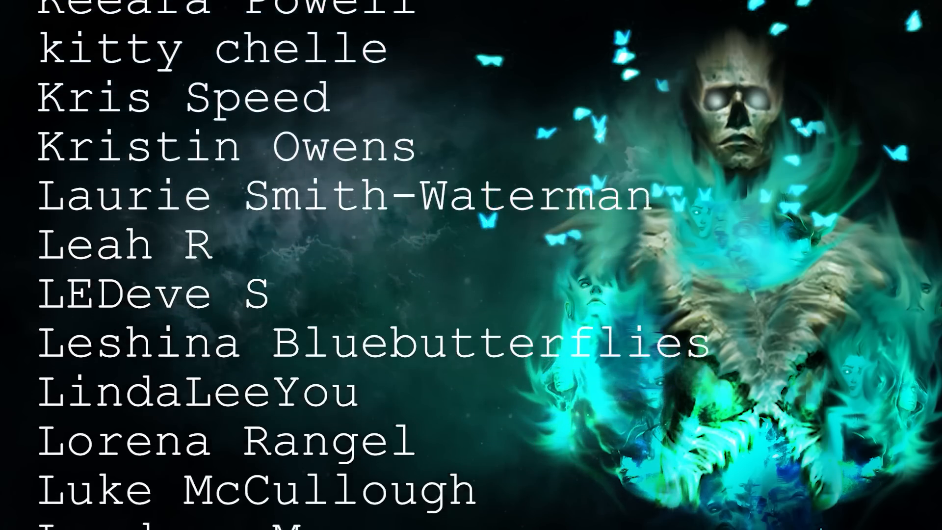
{"action": "scroll", "scroll_direction": "down", "scroll_amount": 3}
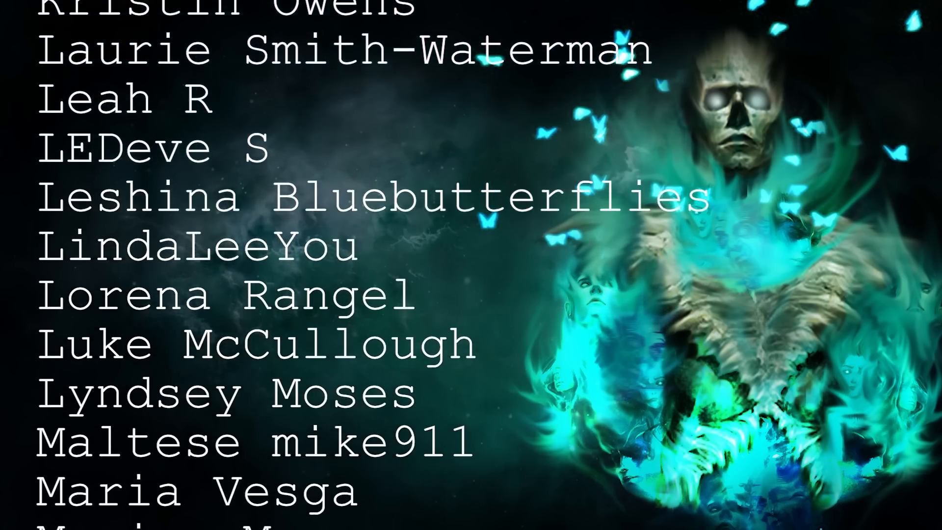
{"action": "scroll", "scroll_direction": "down", "scroll_amount": 3}
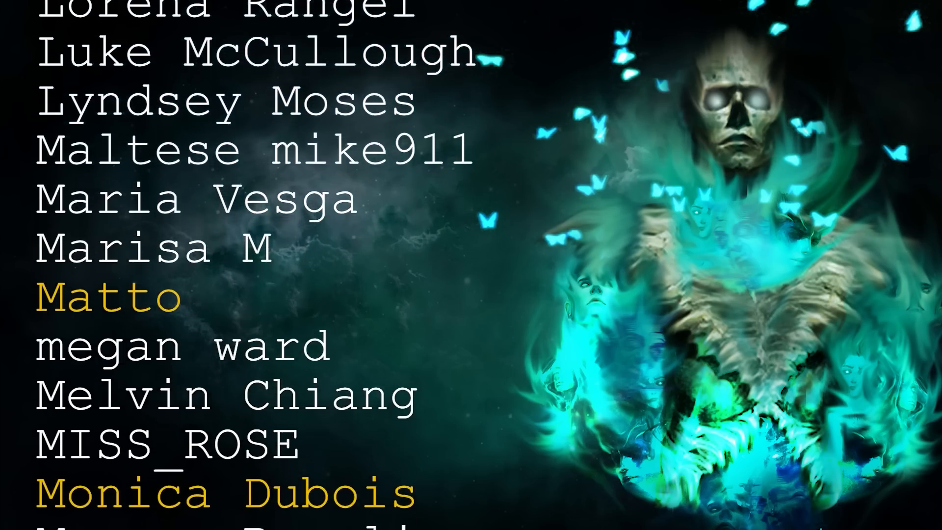
{"action": "scroll", "scroll_direction": "down", "scroll_amount": 3}
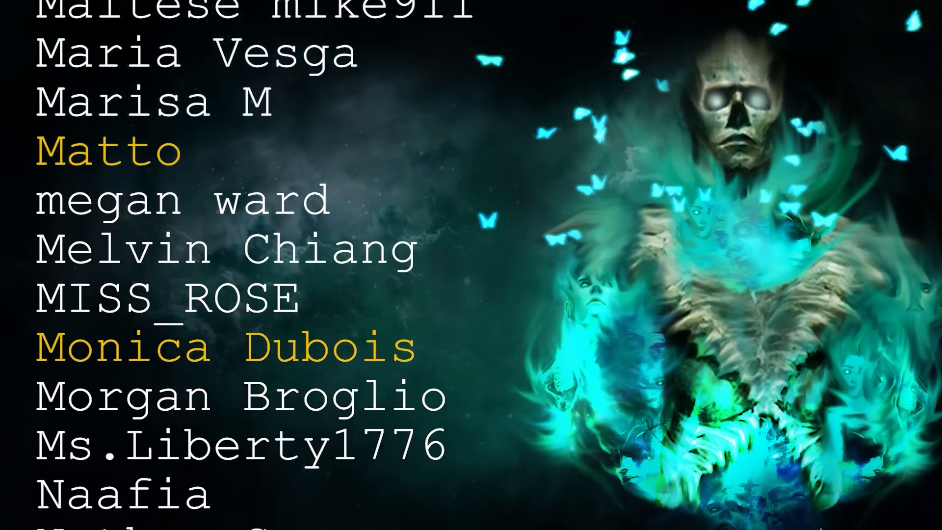
{"action": "scroll", "scroll_direction": "down", "scroll_amount": 3}
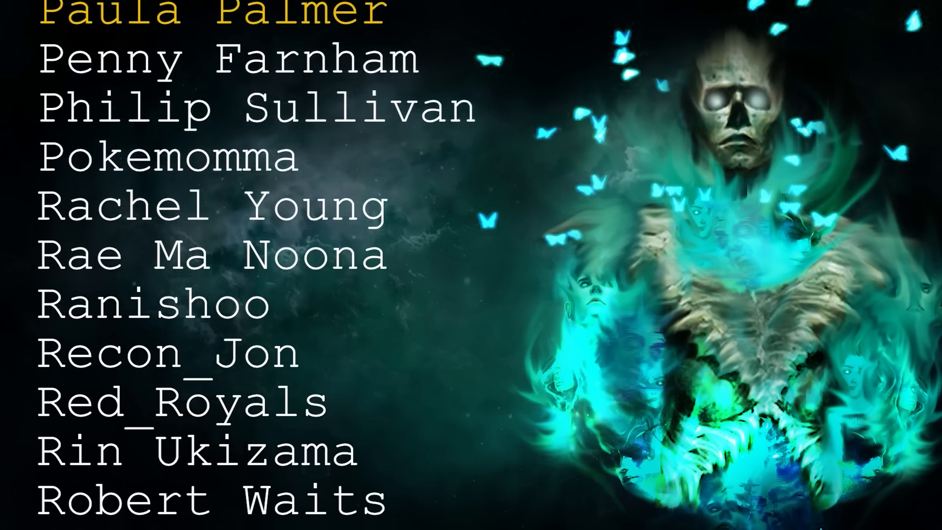
{"action": "scroll", "scroll_direction": "down", "scroll_amount": 3}
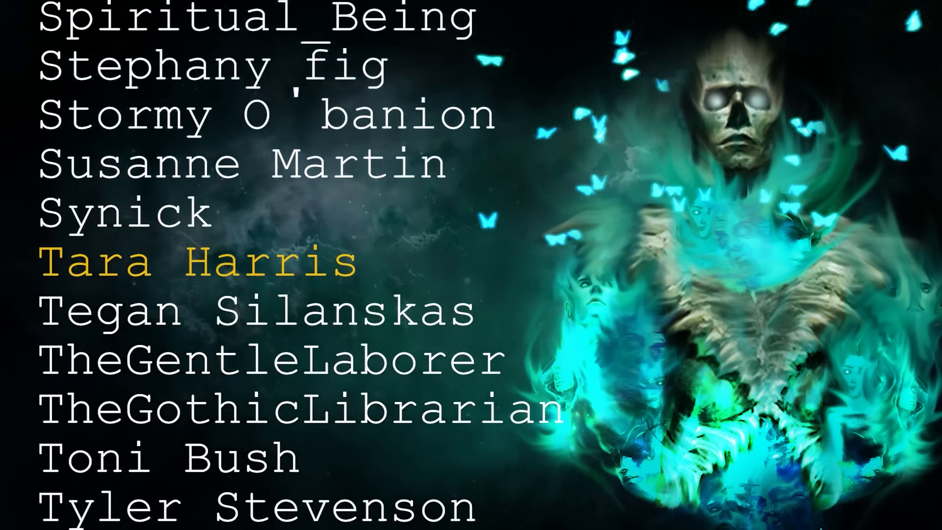
{"action": "scroll", "scroll_direction": "down", "scroll_amount": 3}
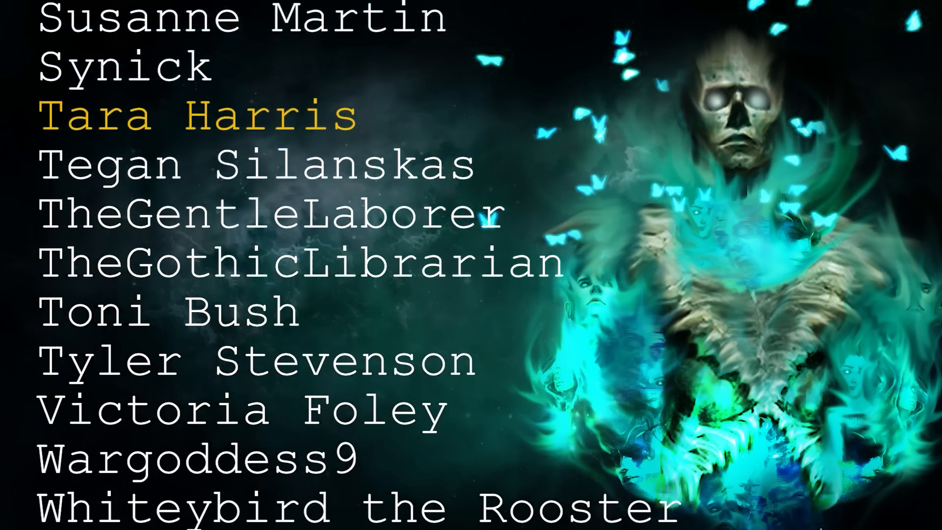
{"action": "scroll", "scroll_direction": "down", "scroll_amount": 3}
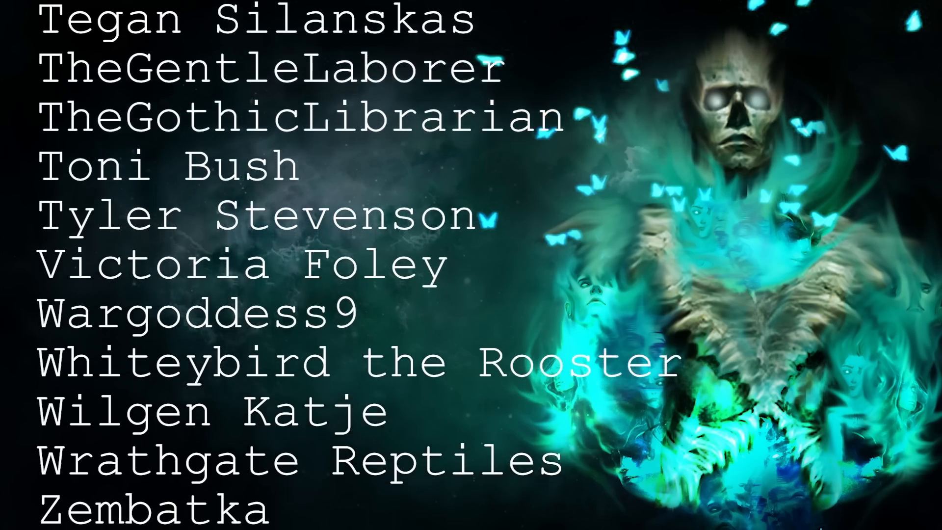